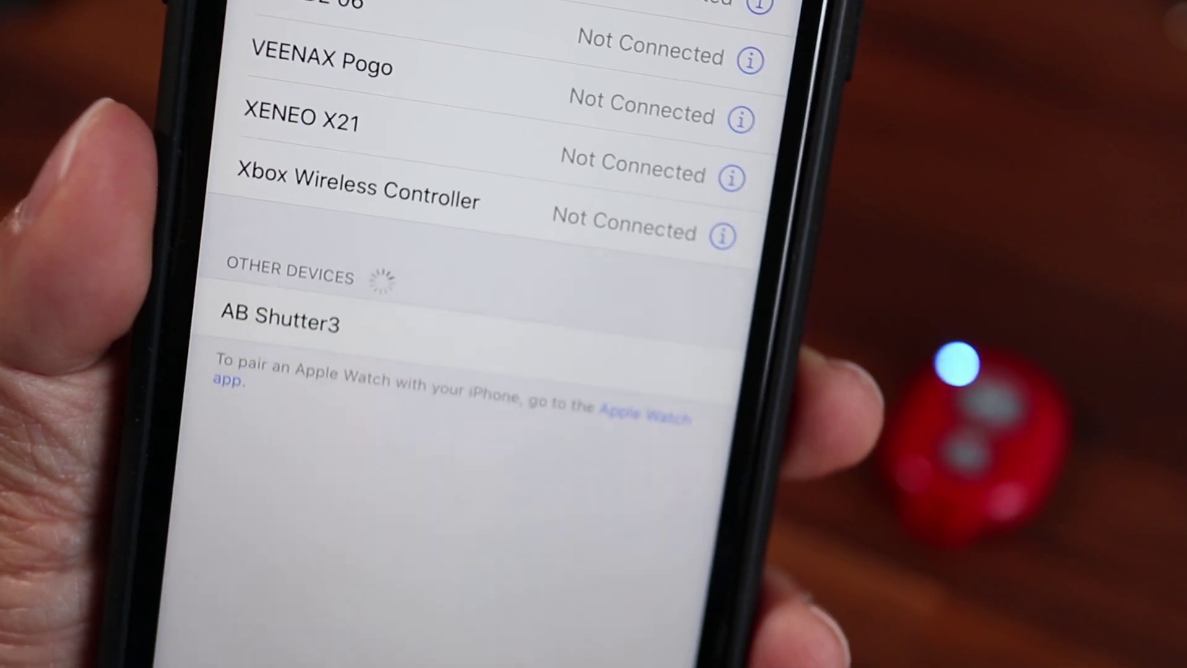
Select AB Shutter3 under Other Devices to bring up its Bluetooth pairing request
{"action": "left_click", "coordinate": [285, 319]}
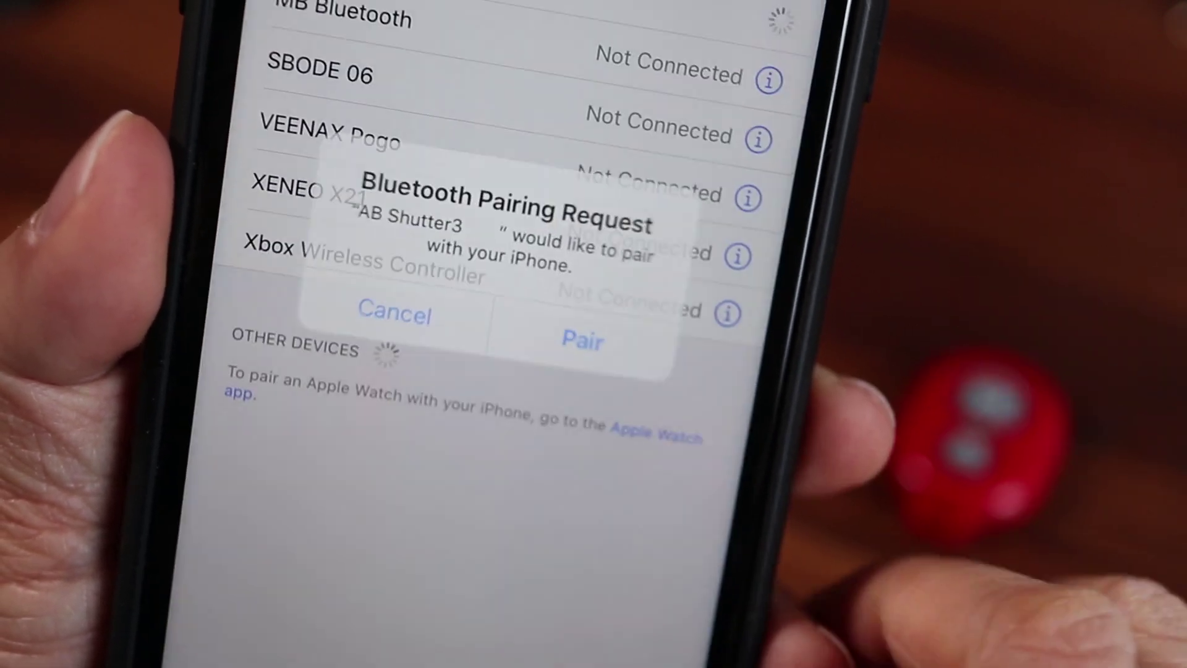